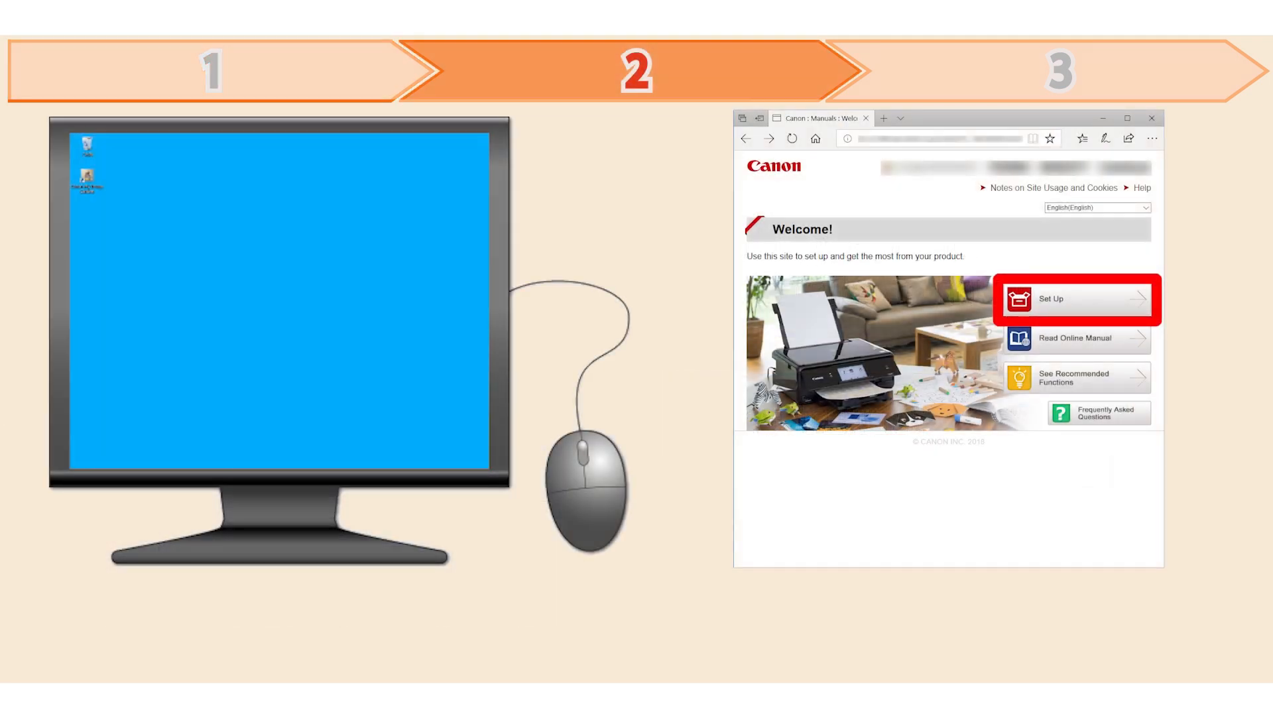
Step: On the printer's control panel, start wireless connection setup while it shows Ready to print
click(1073, 297)
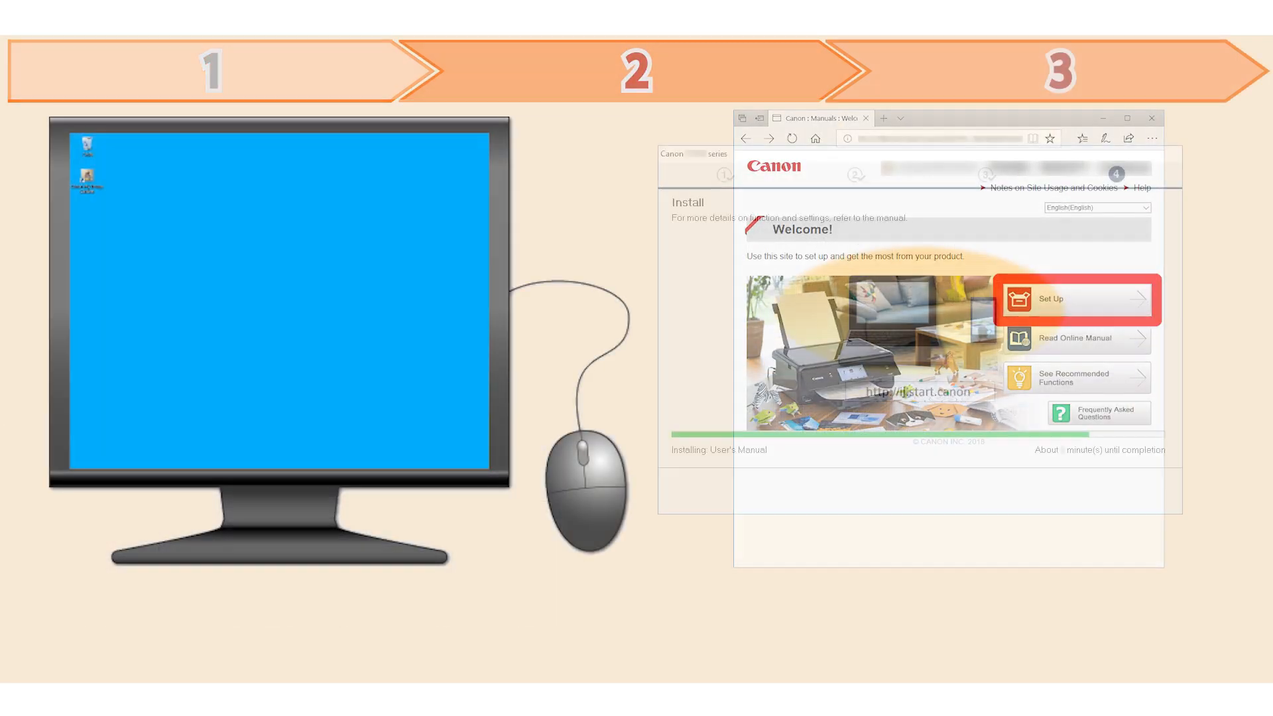
click(1050, 299)
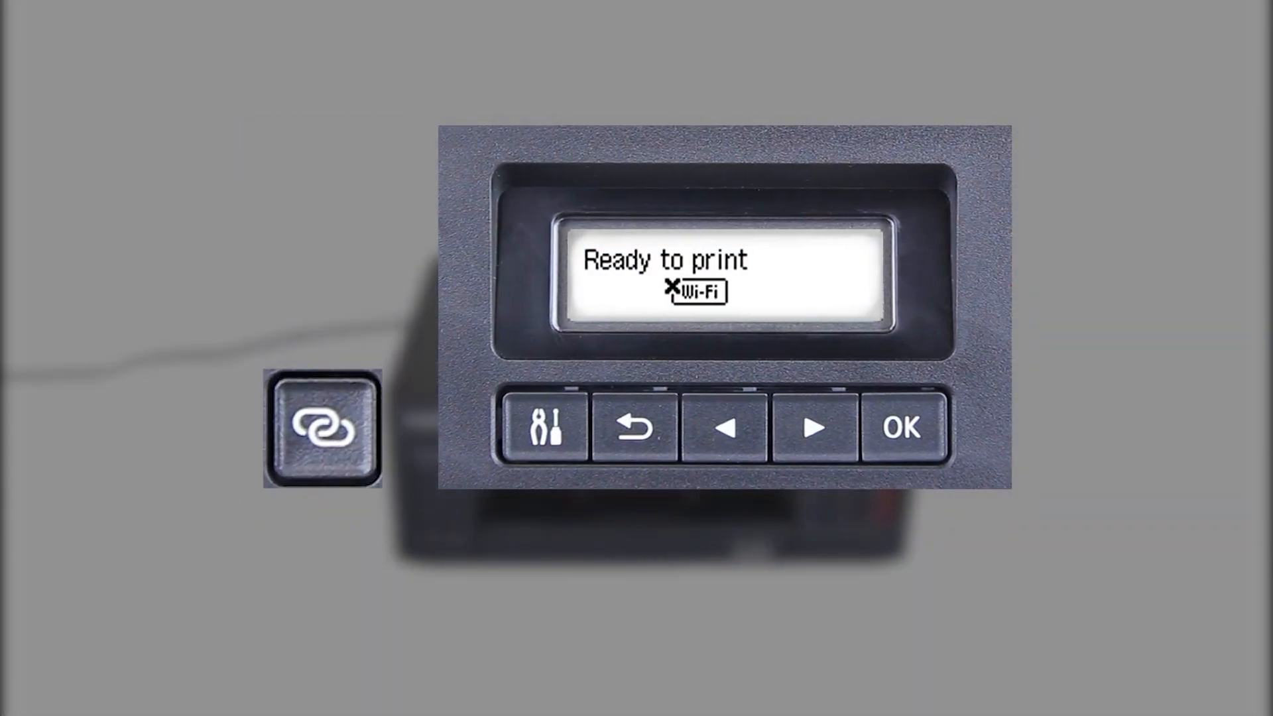
click(322, 429)
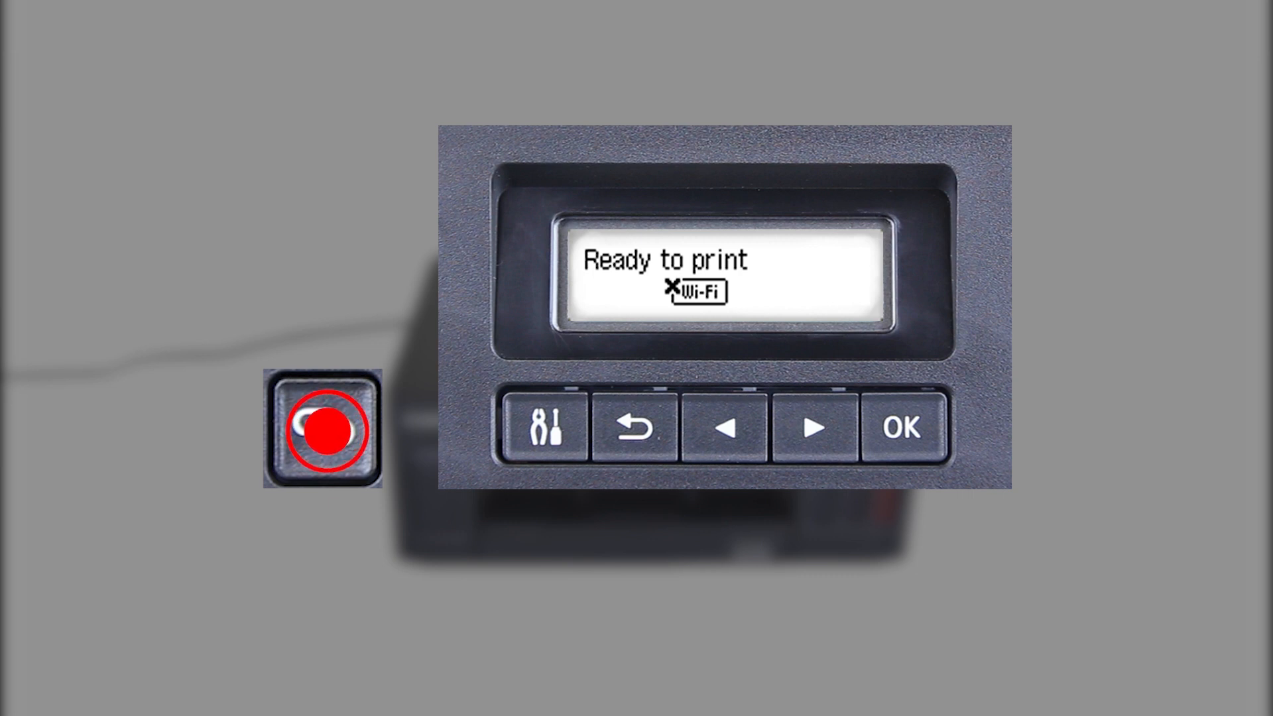
click(323, 430)
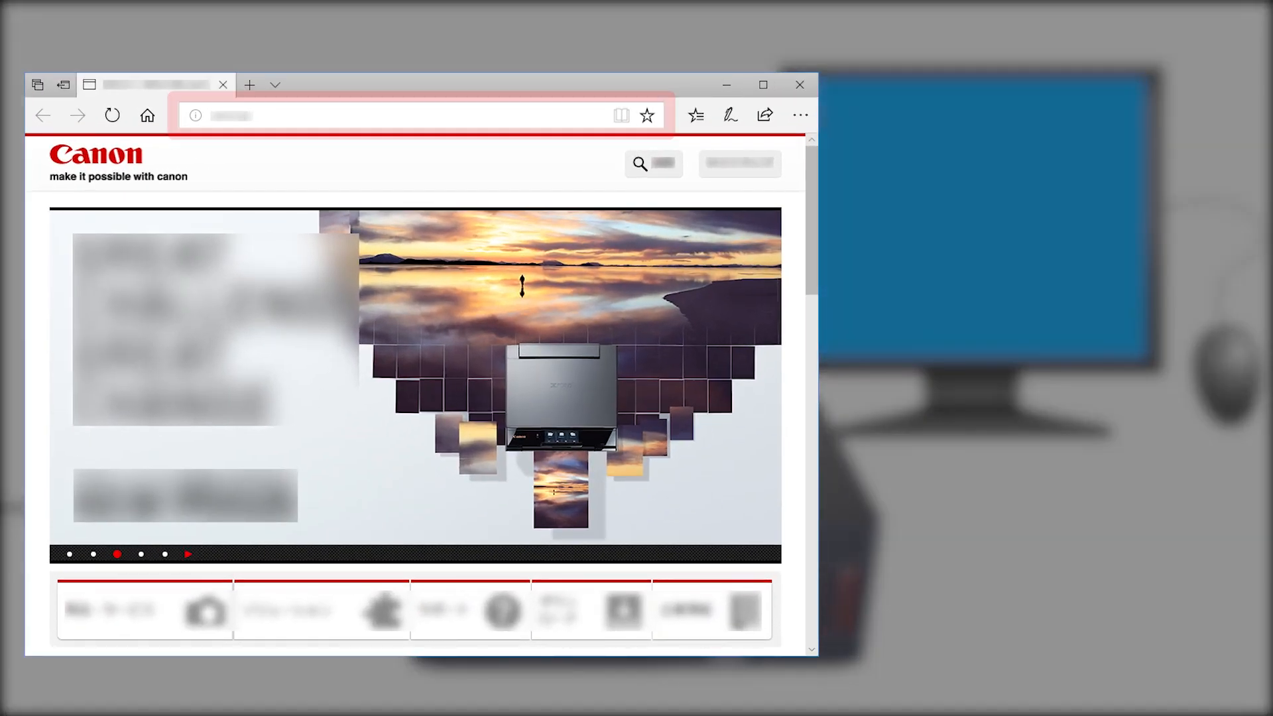
text(https://i)
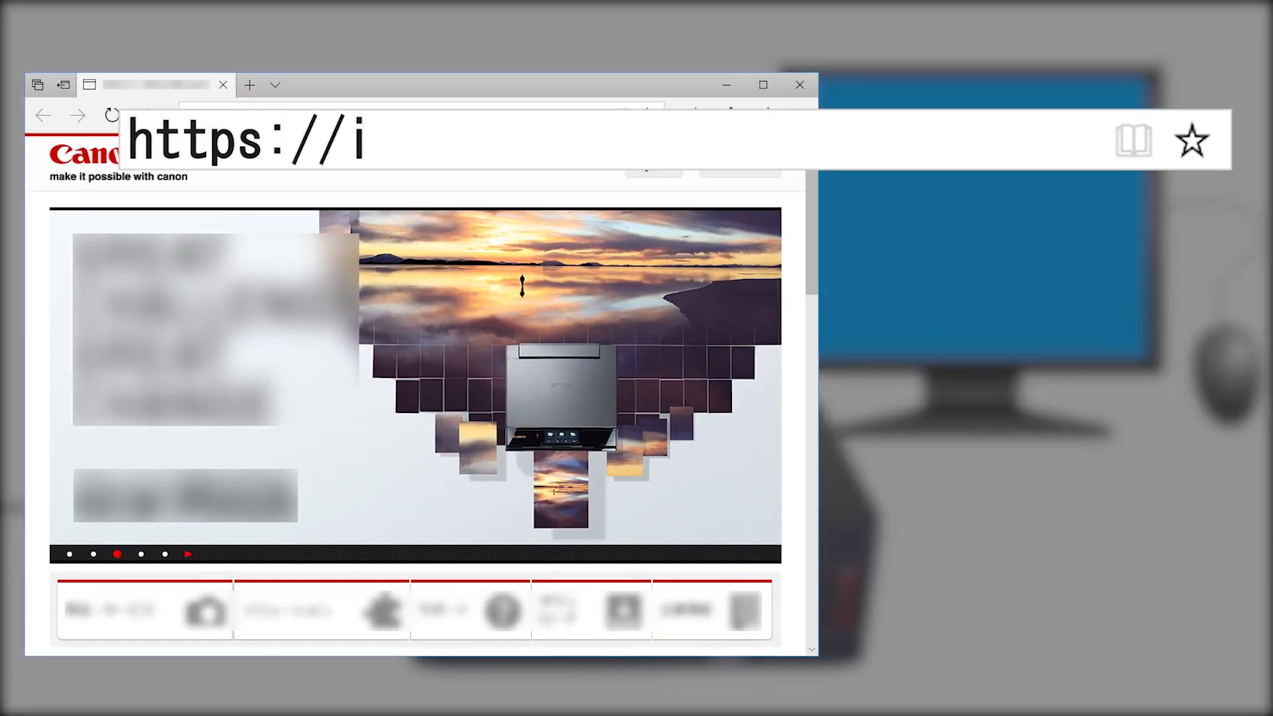
text(j.start.)
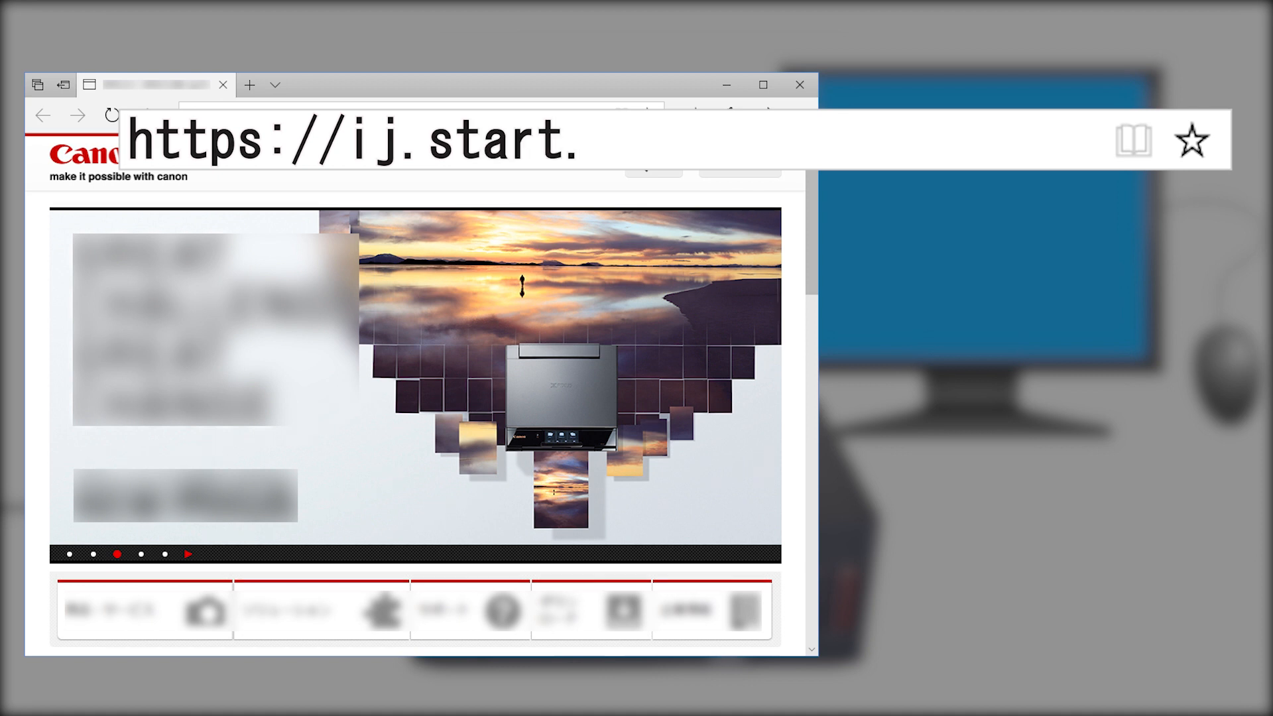
text(canon)
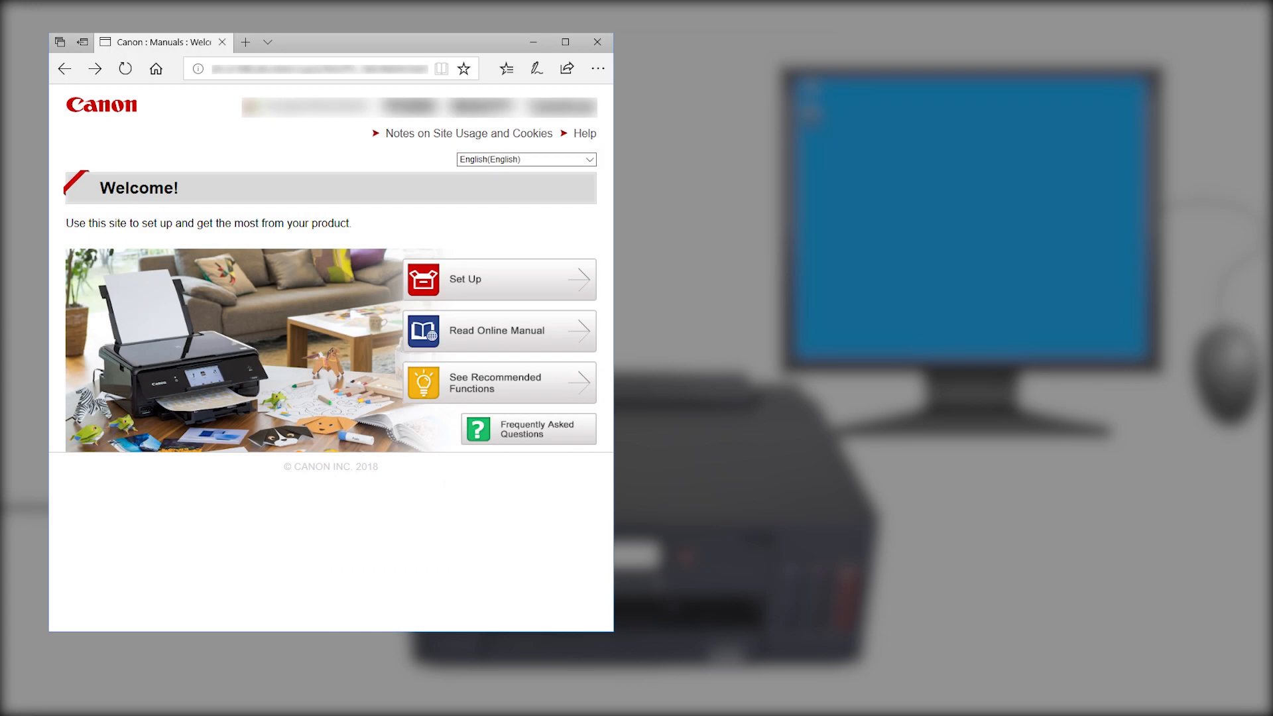
Step: Search the site's Set Up section for the G50 printer model
click(498, 279)
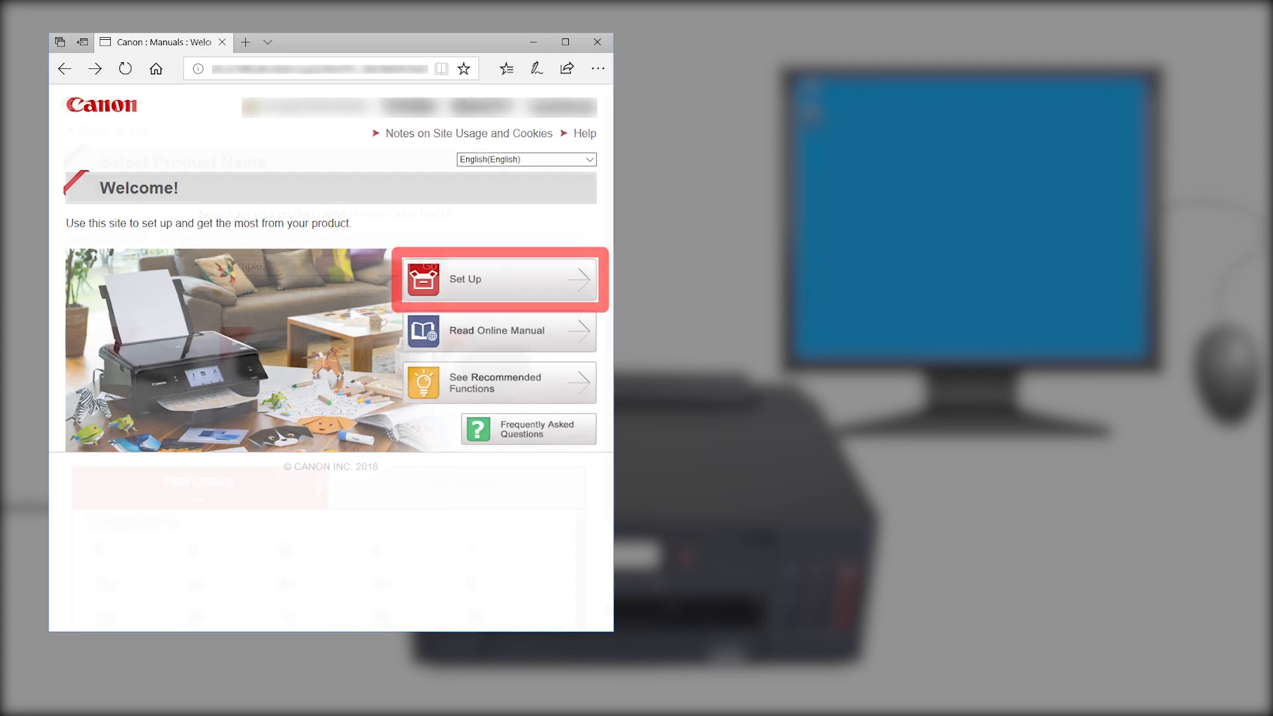
click(495, 279)
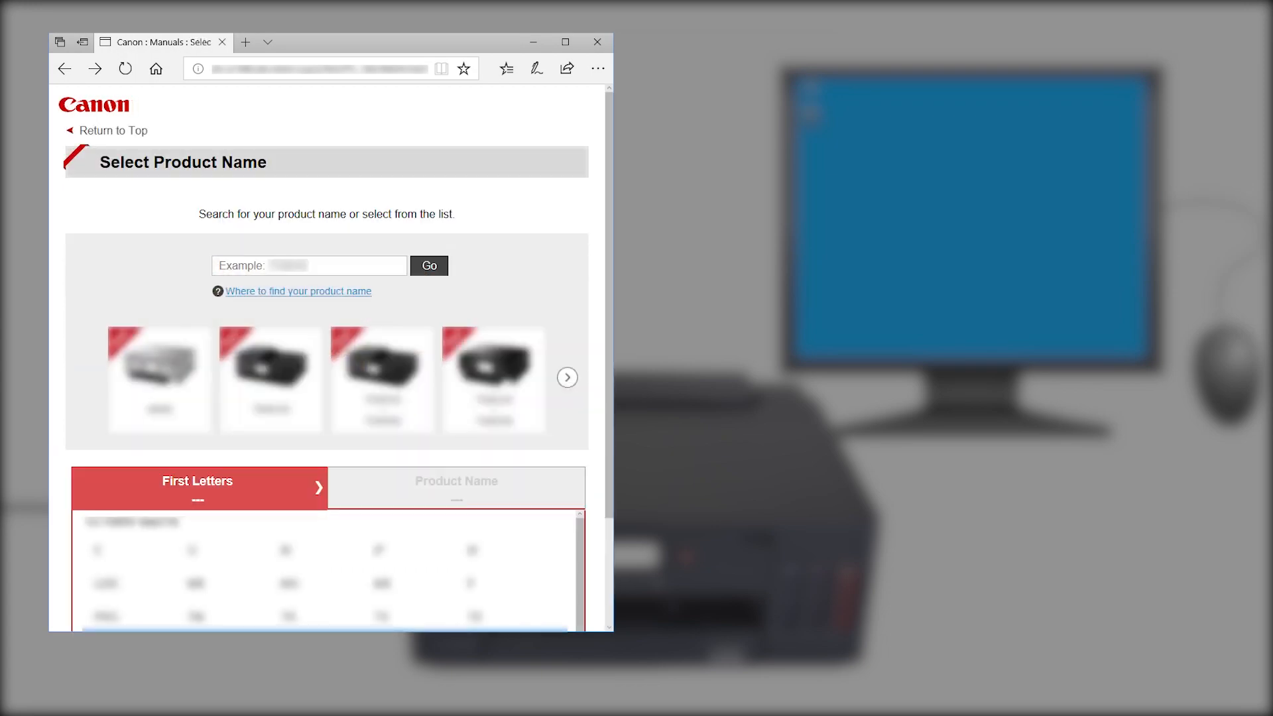
click(308, 265)
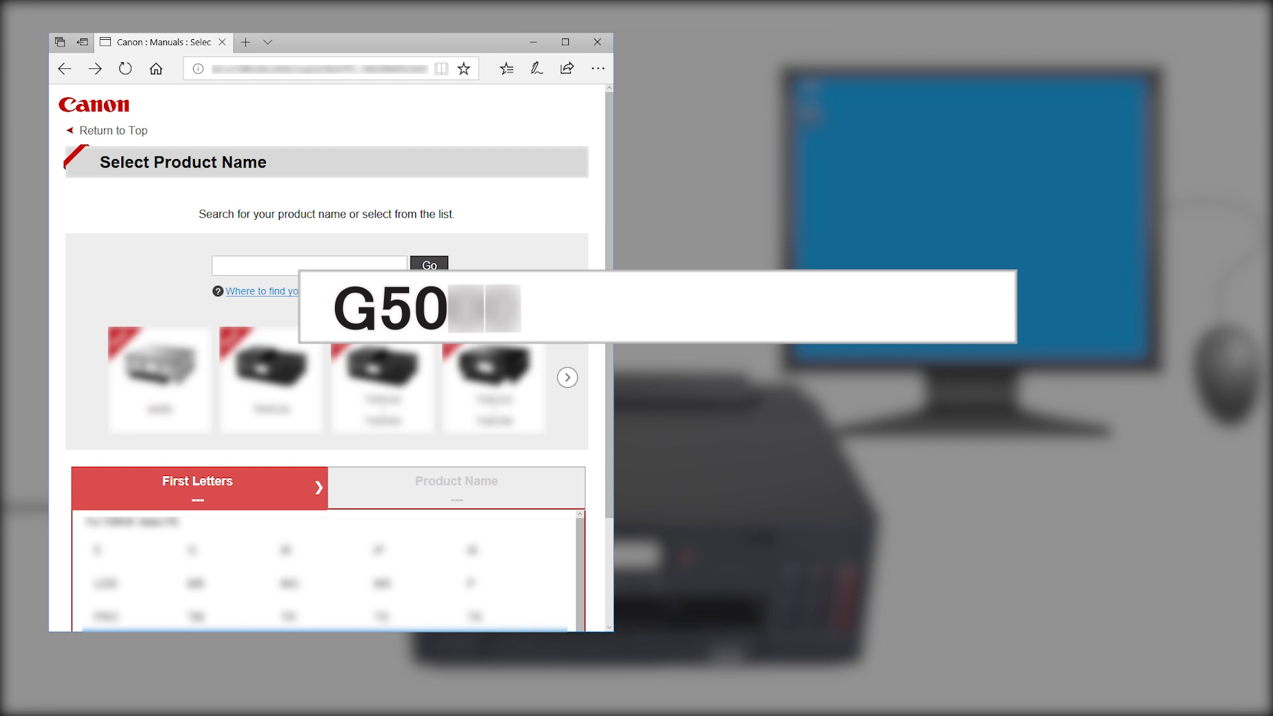
text(G50)
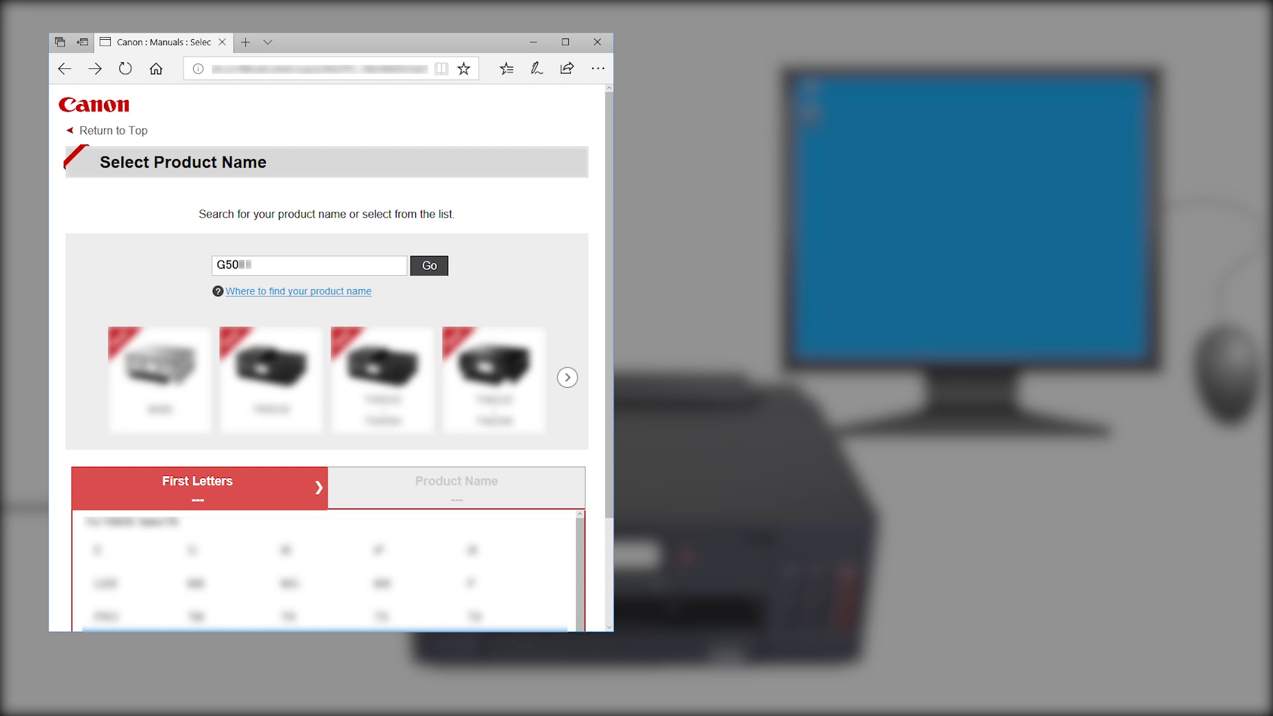
click(429, 266)
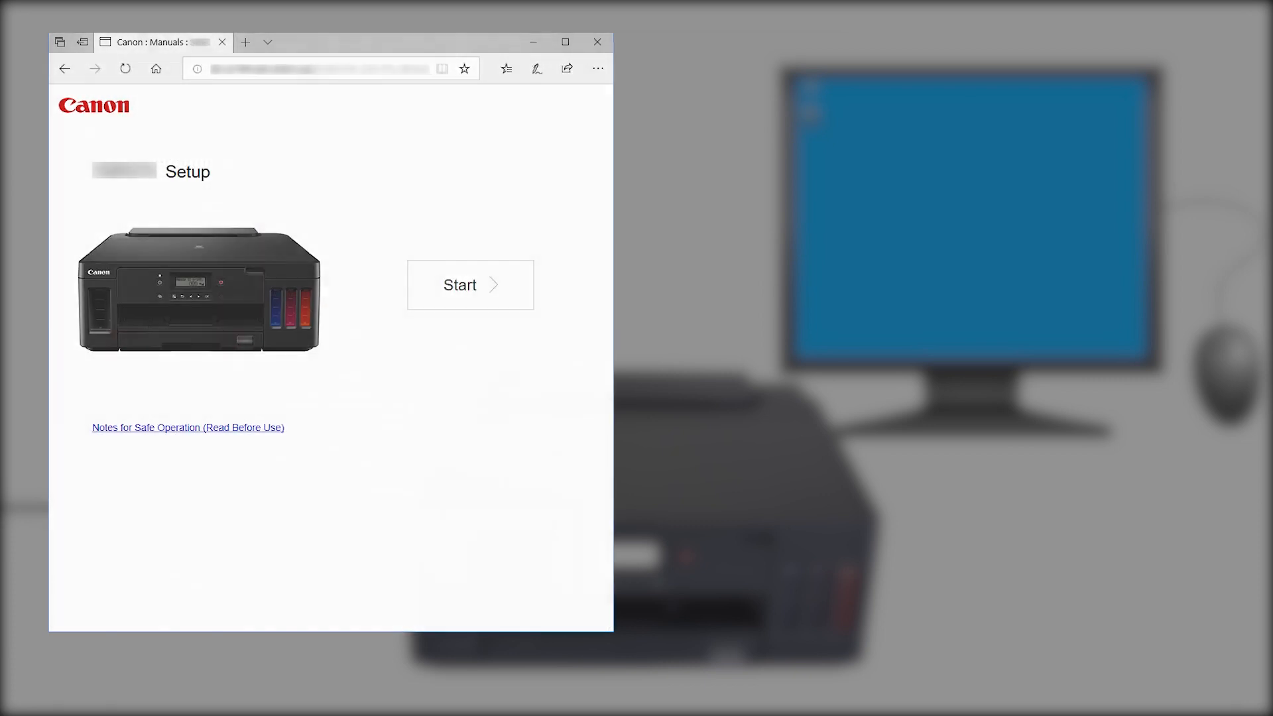
Step: Start the G50 setup, skip to Connecting to a Computer, and download and run the software
click(470, 285)
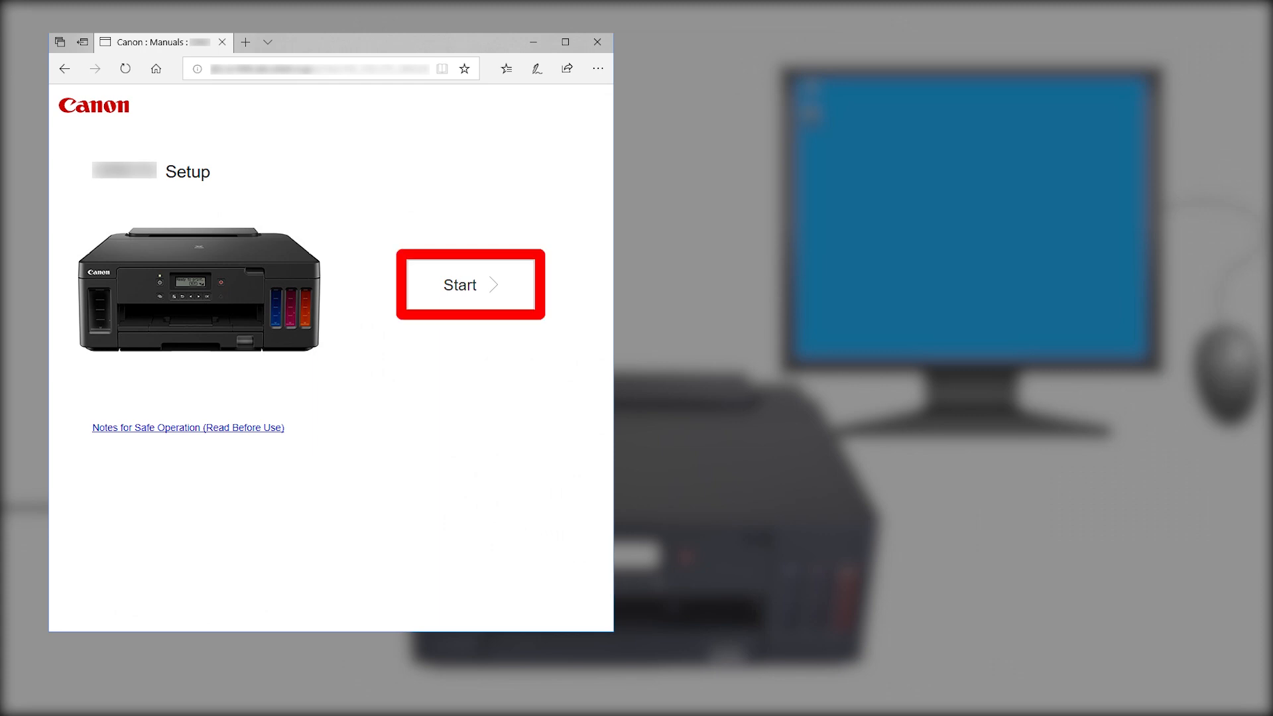
click(469, 284)
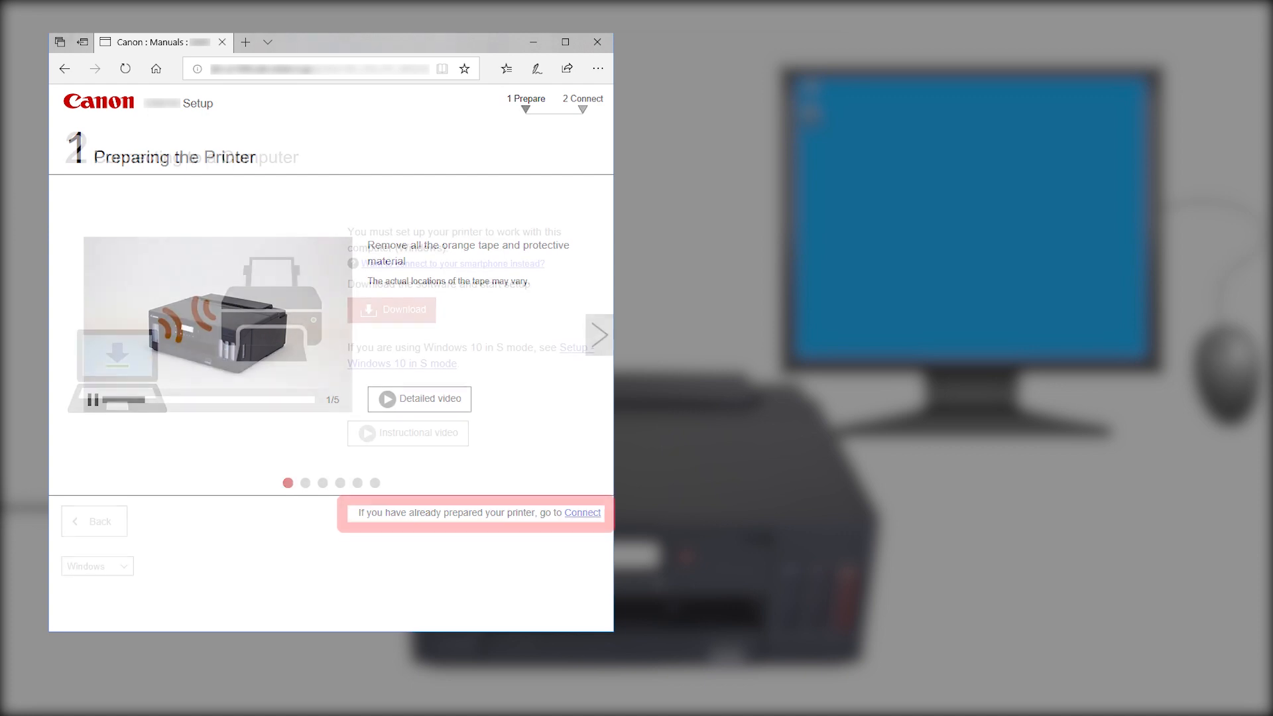
click(582, 513)
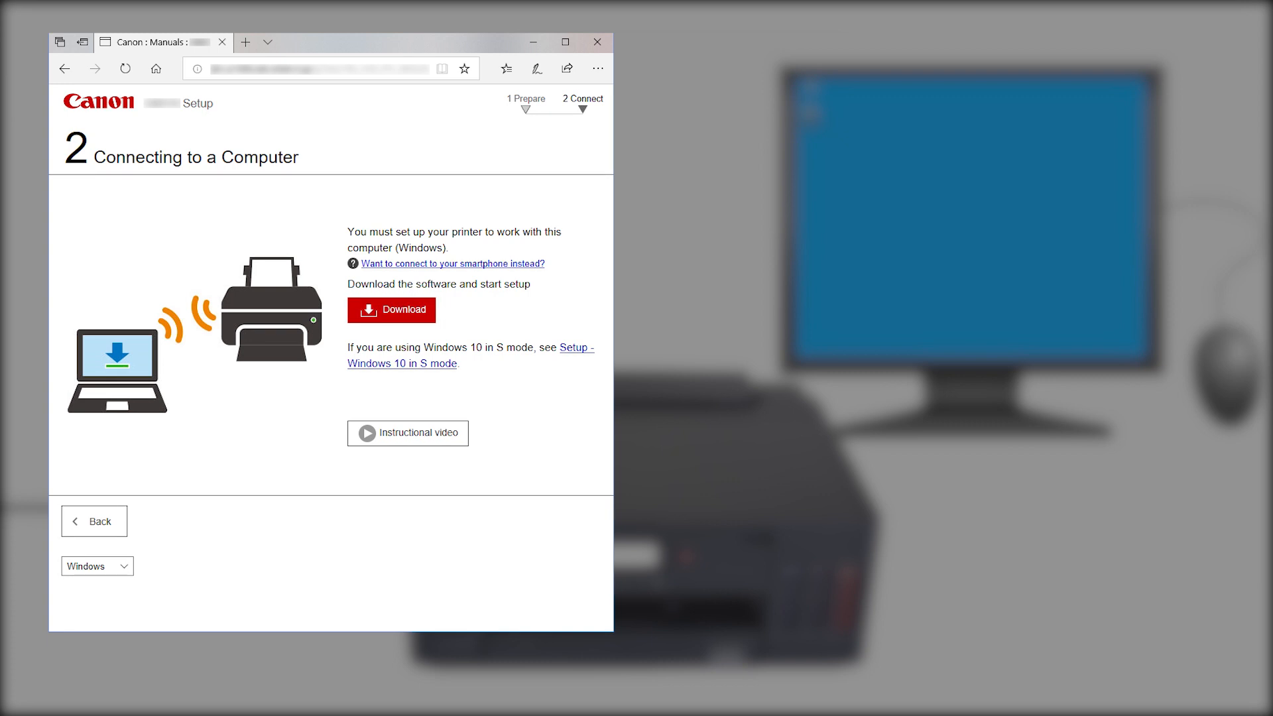
click(391, 310)
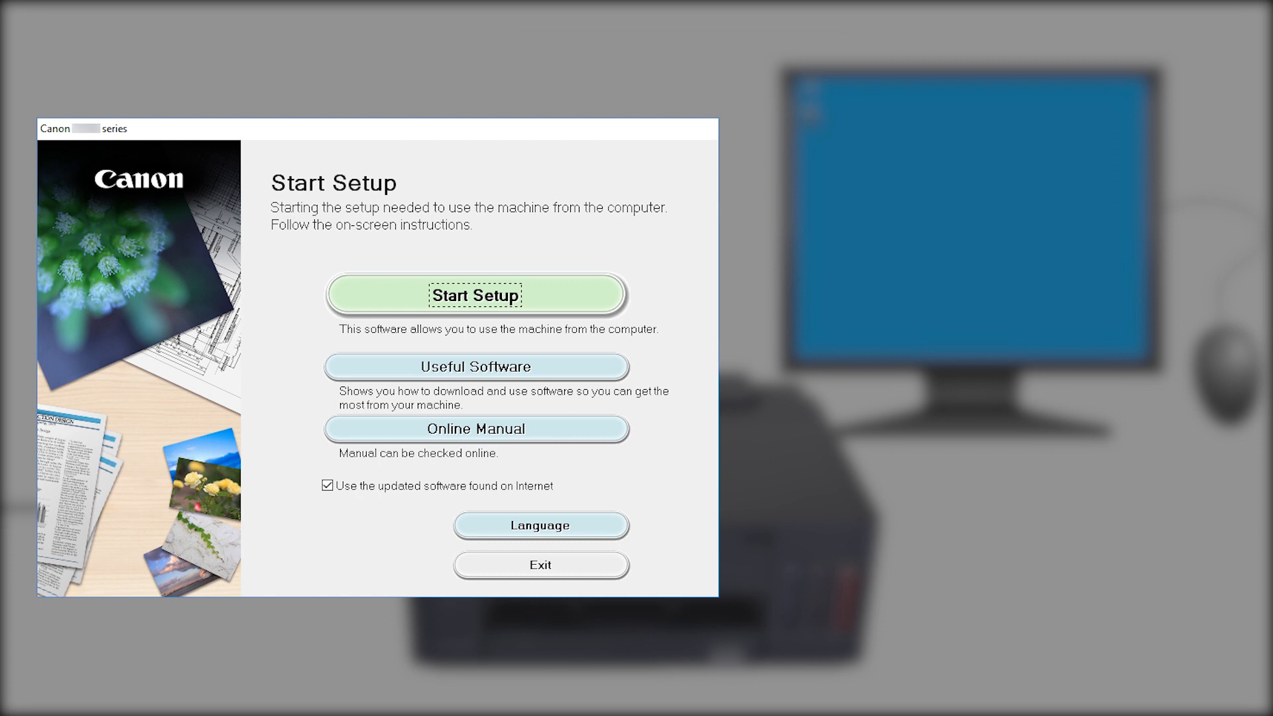
Step: Start setup, accept the security notice, choose United States, and accept the license agreement
click(475, 294)
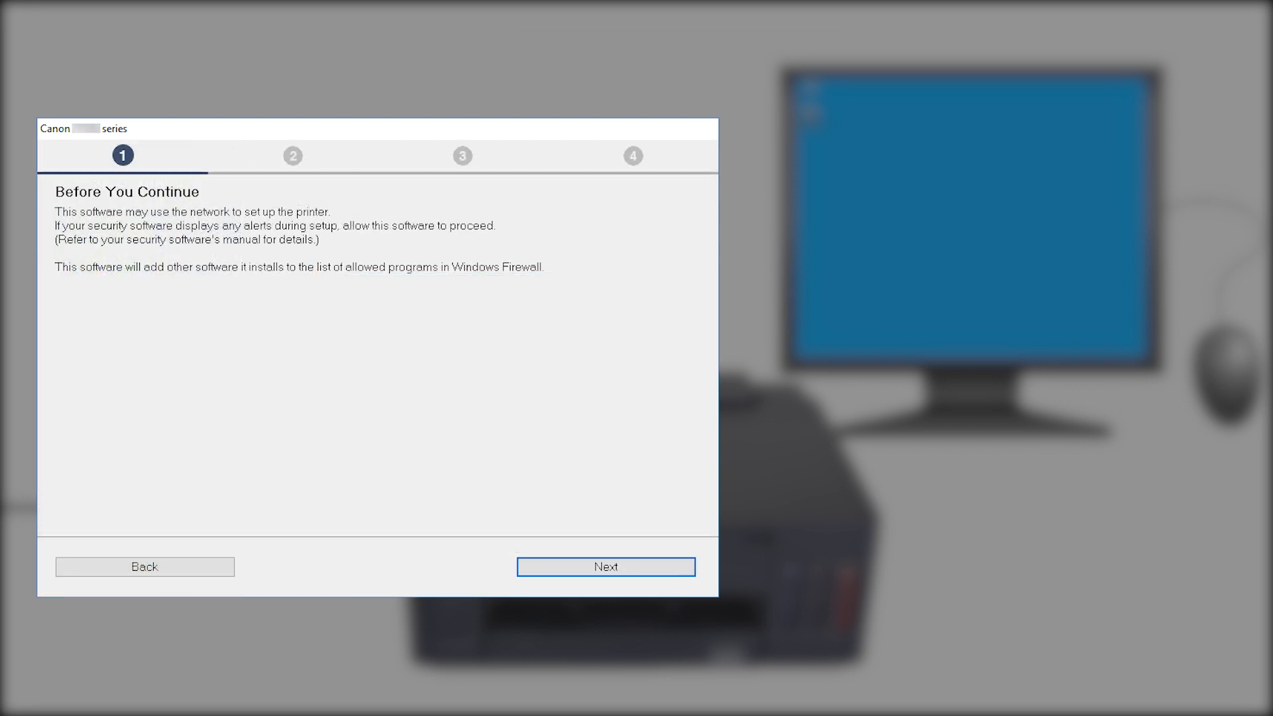
click(604, 565)
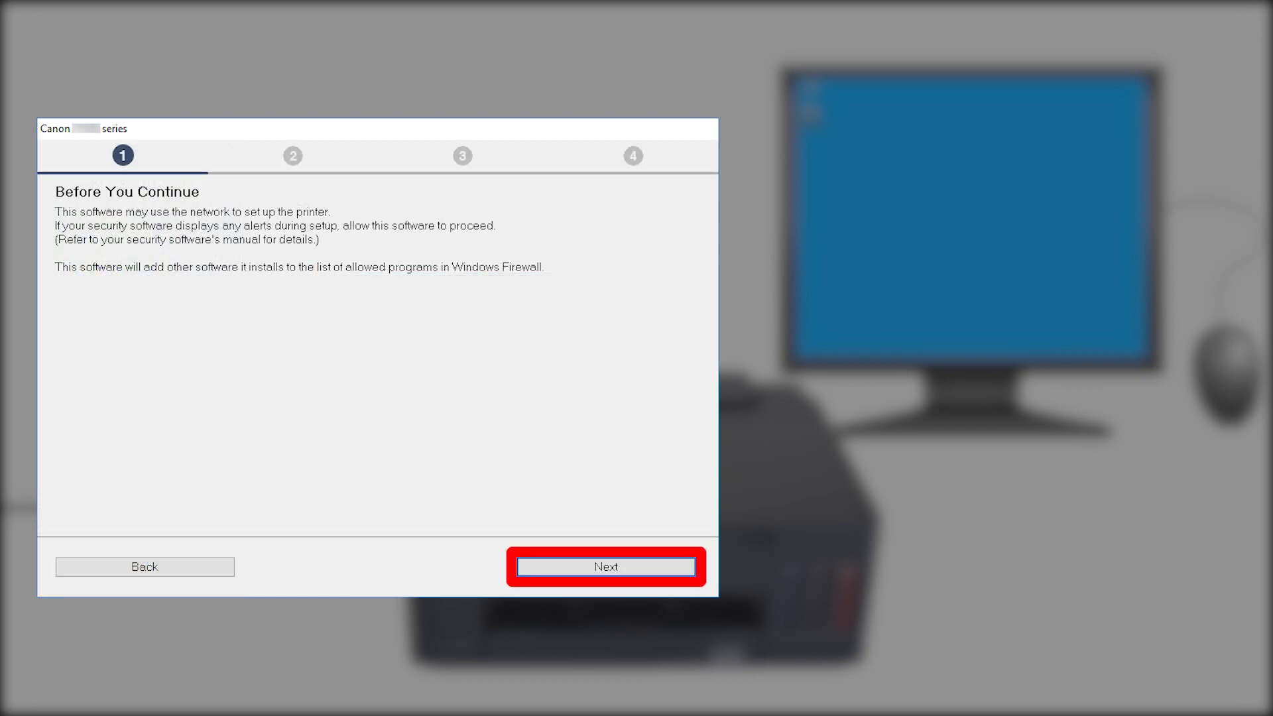
click(605, 565)
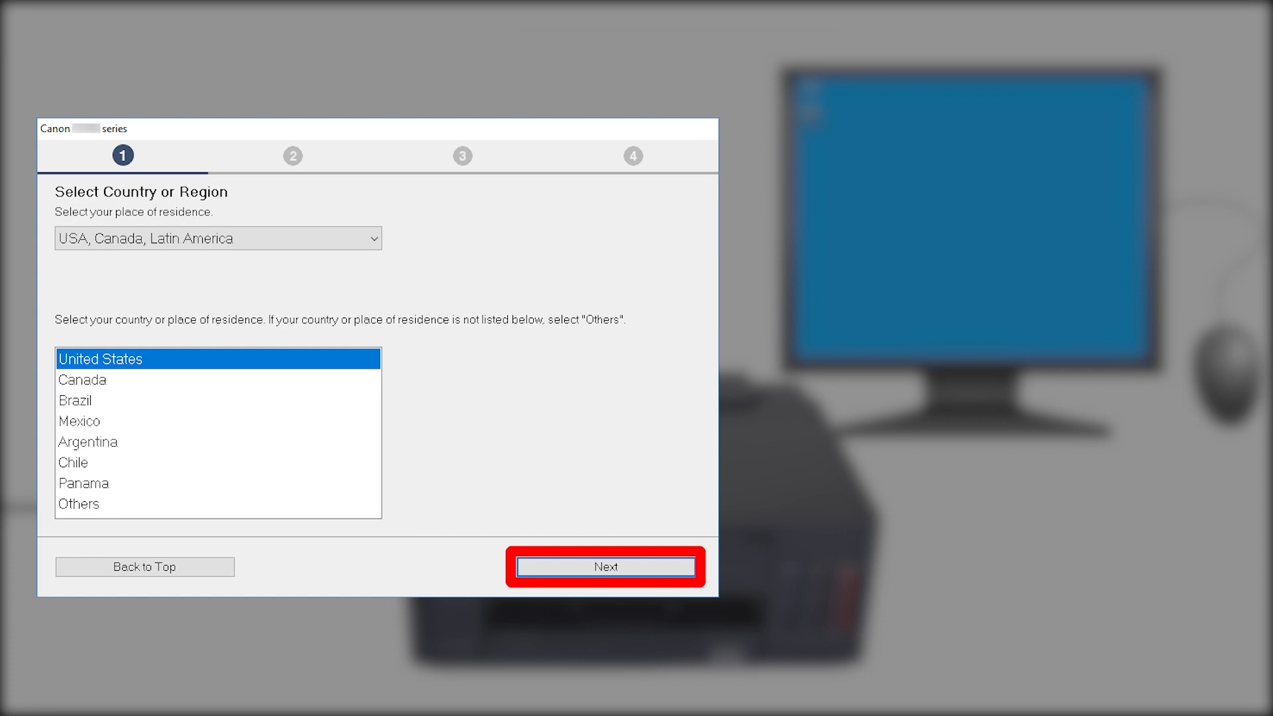
click(605, 565)
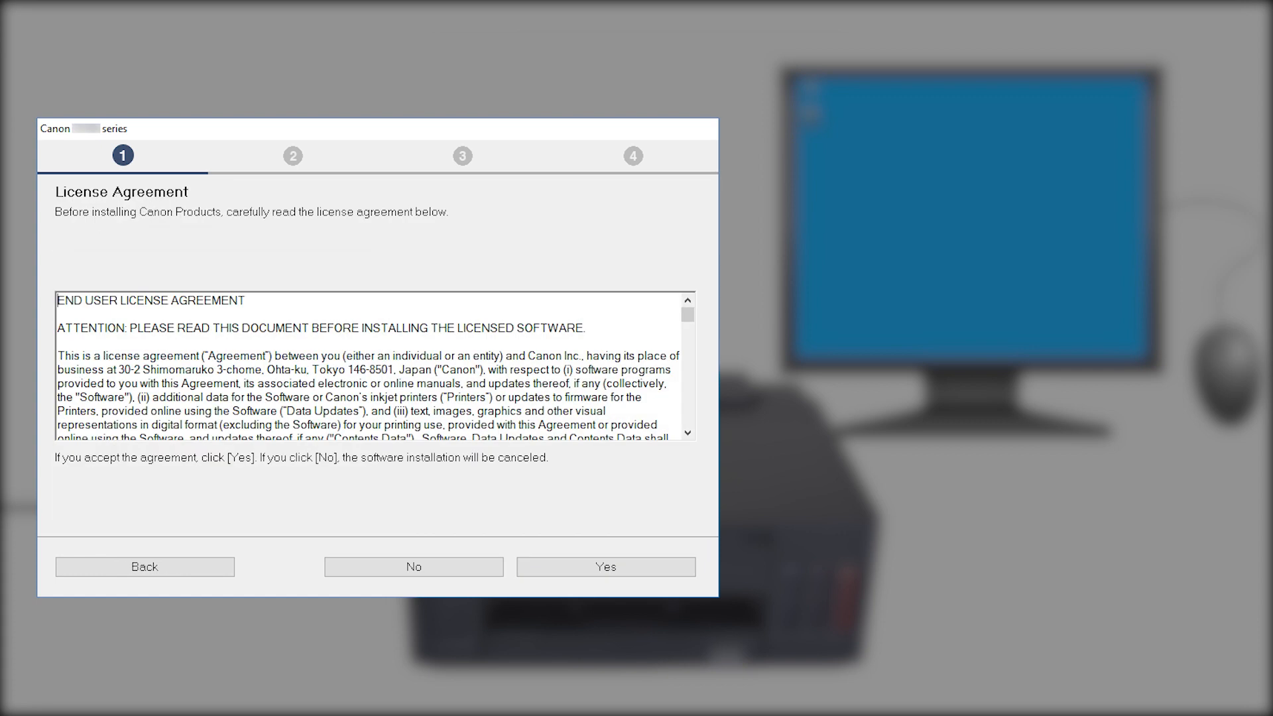
scroll(down, 3)
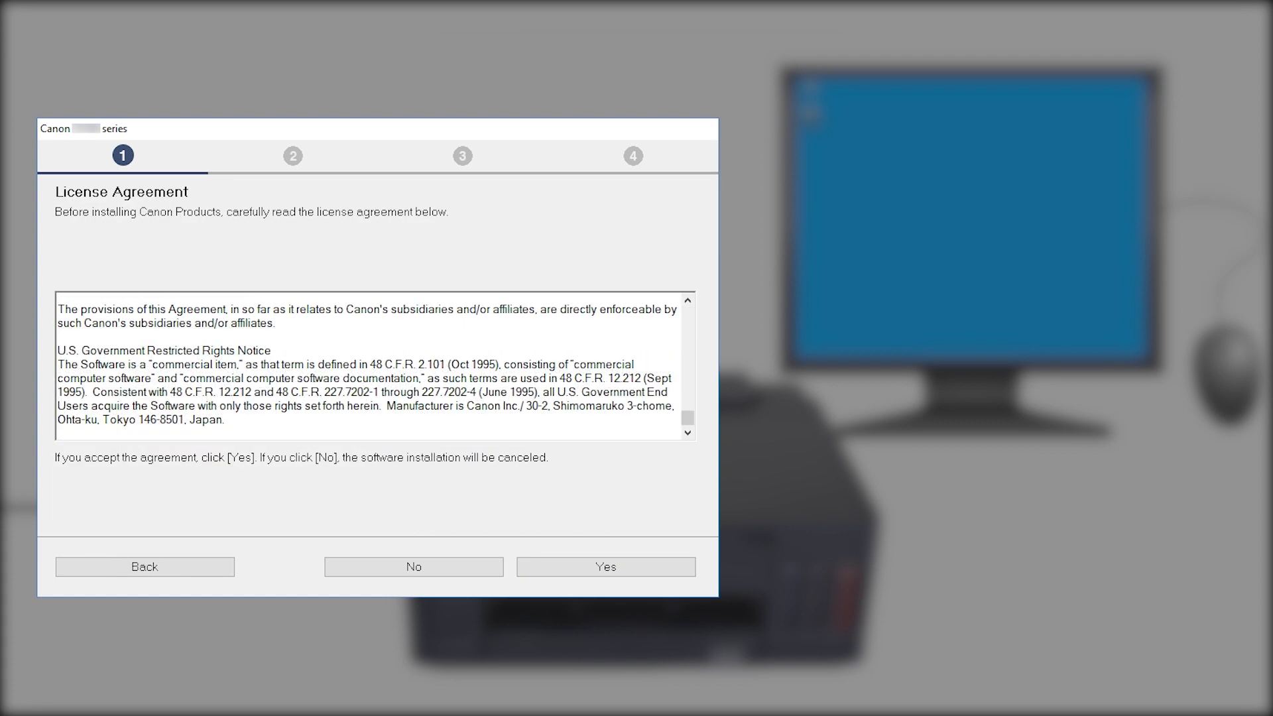
click(605, 566)
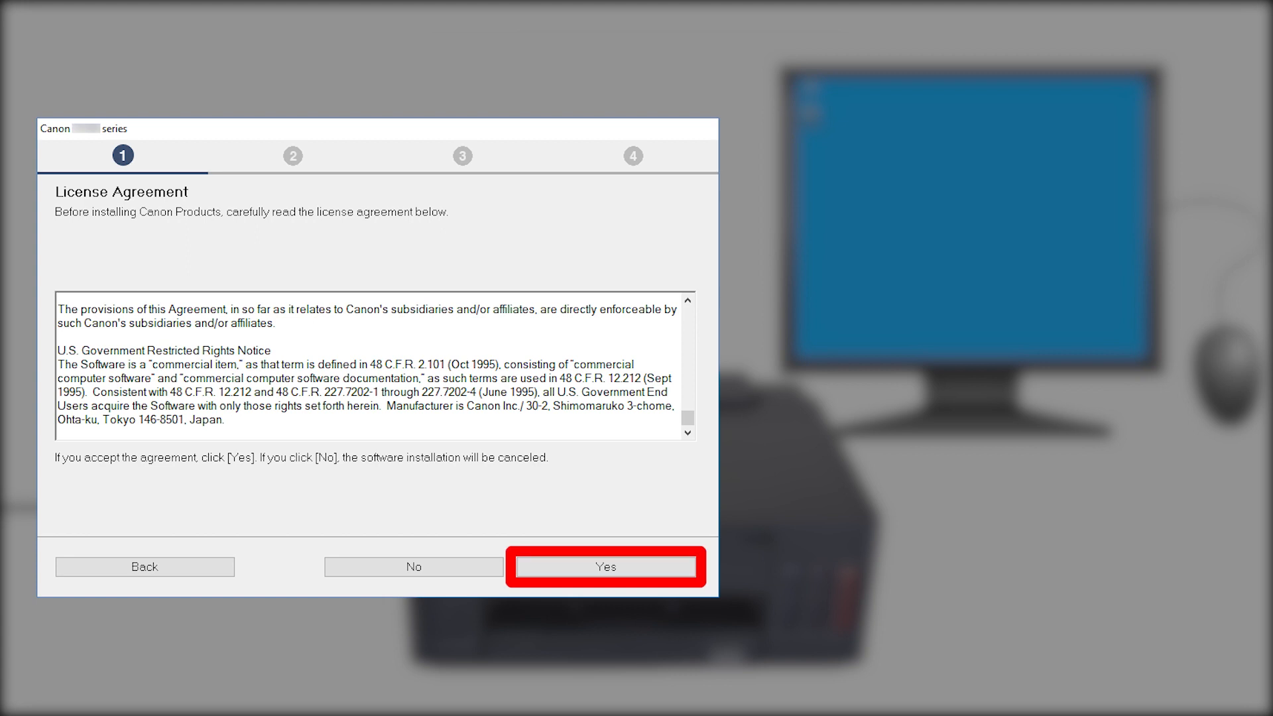
click(605, 565)
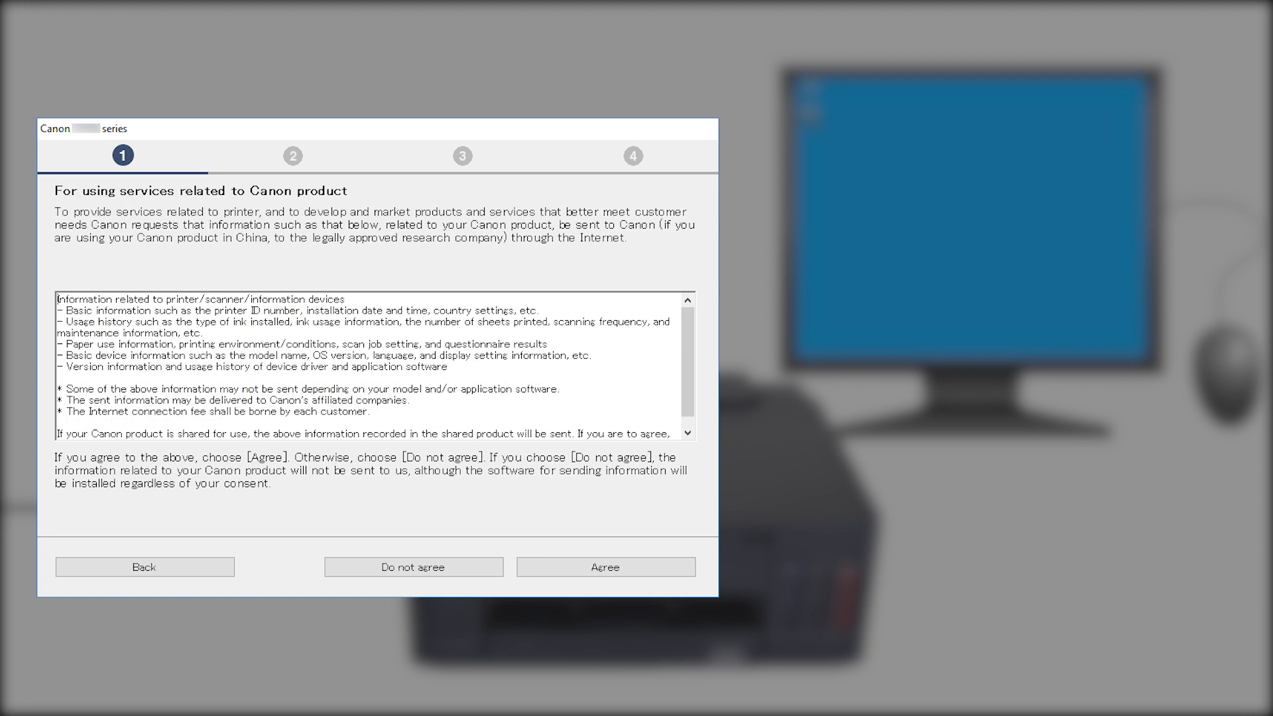
Step: Read the Canon product services notice and answer the information-sharing consent question
scroll(down, 3)
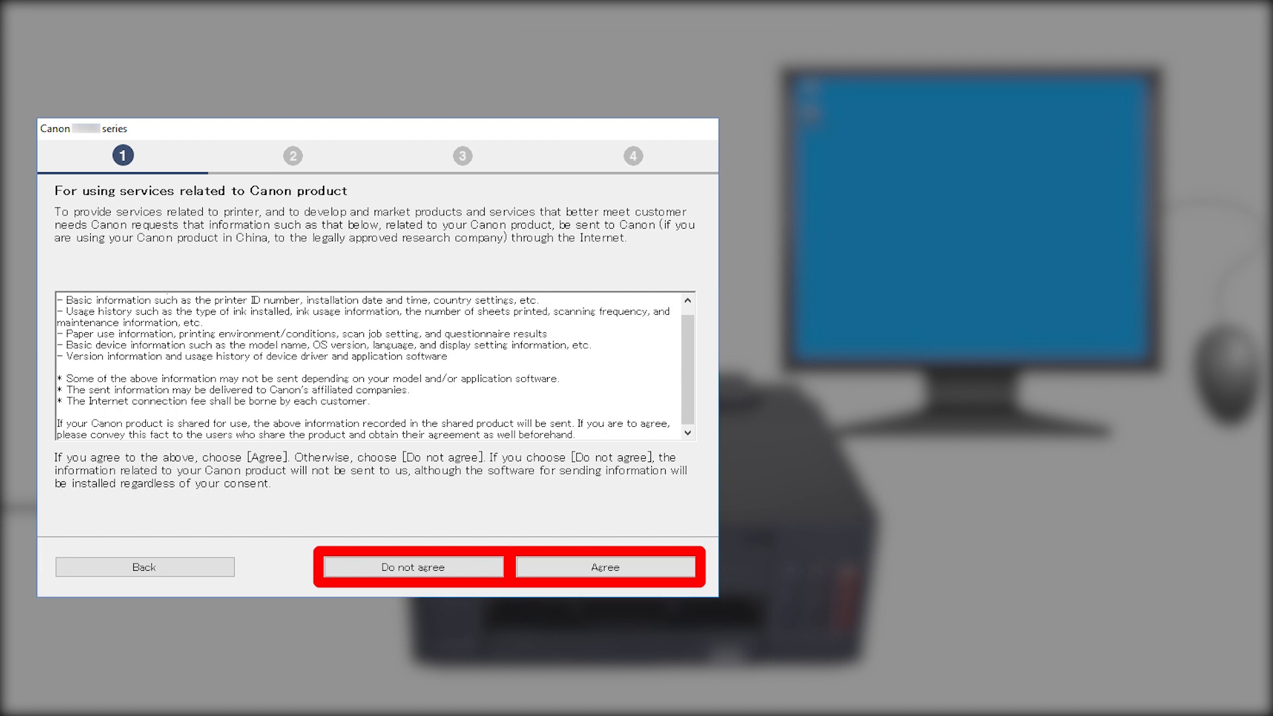
click(604, 567)
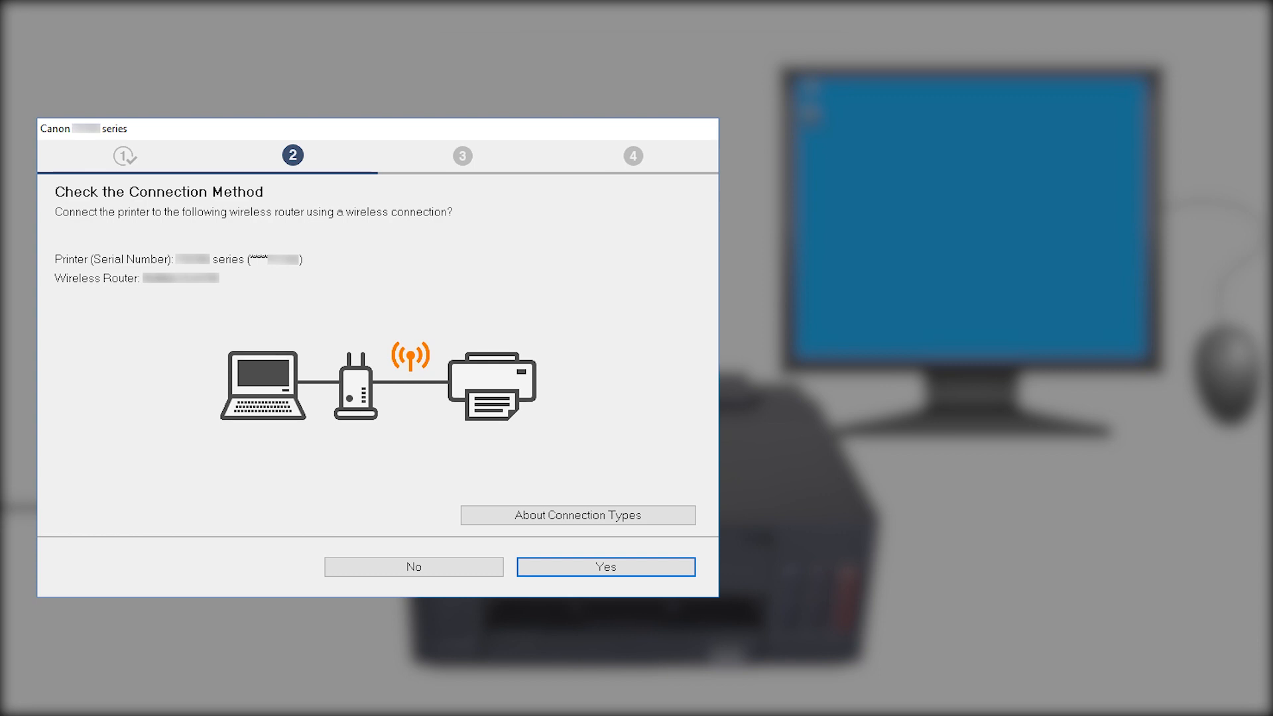
Step: Confirm the wireless router connection method and continue past Connection completed
click(605, 565)
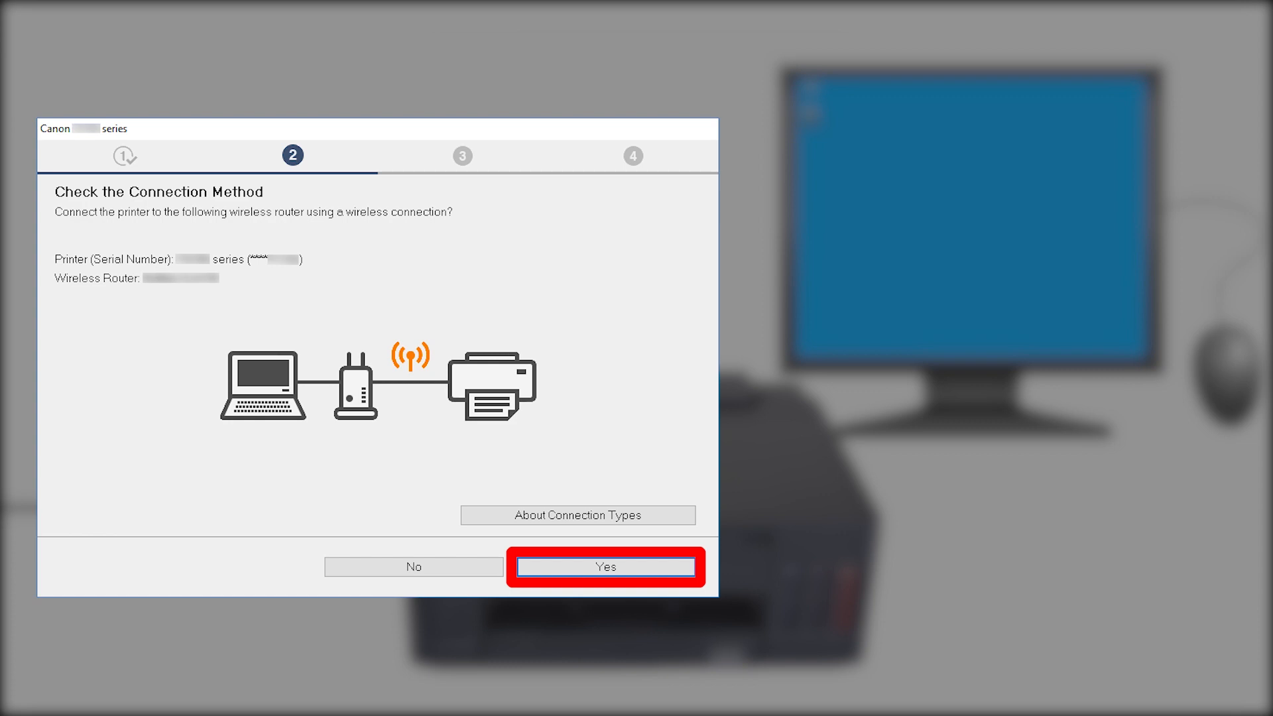
click(604, 565)
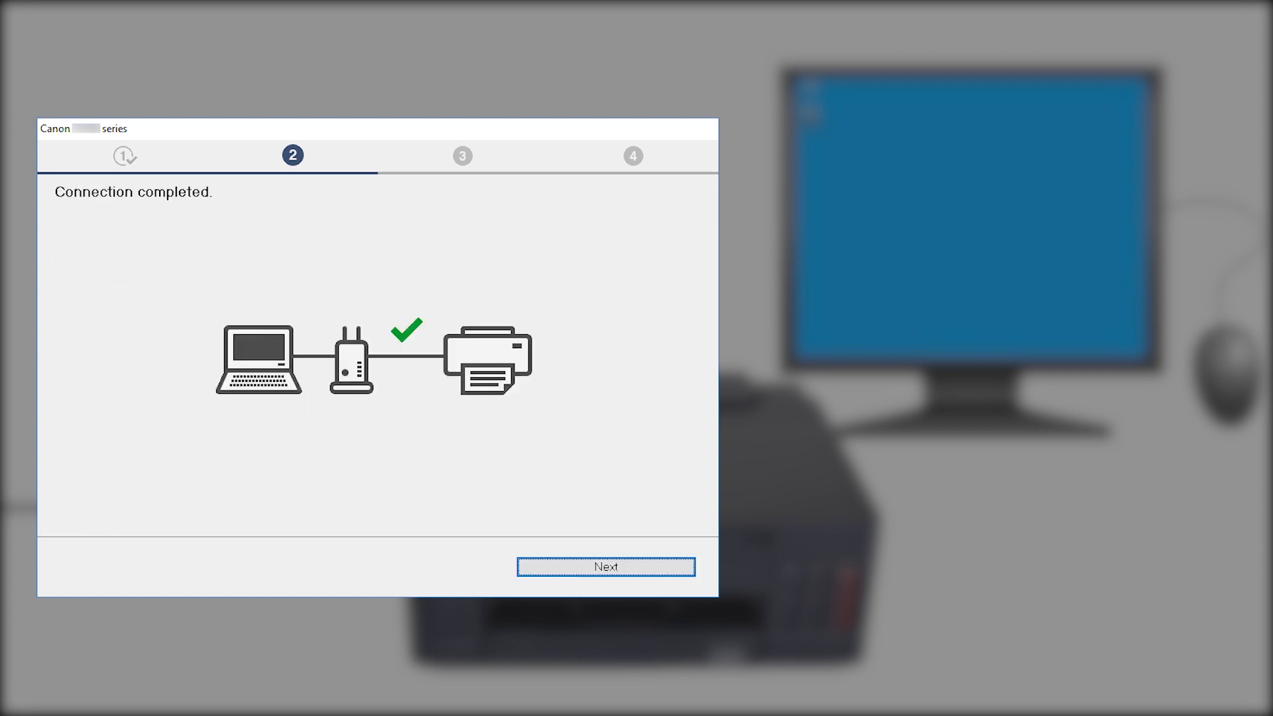
click(605, 567)
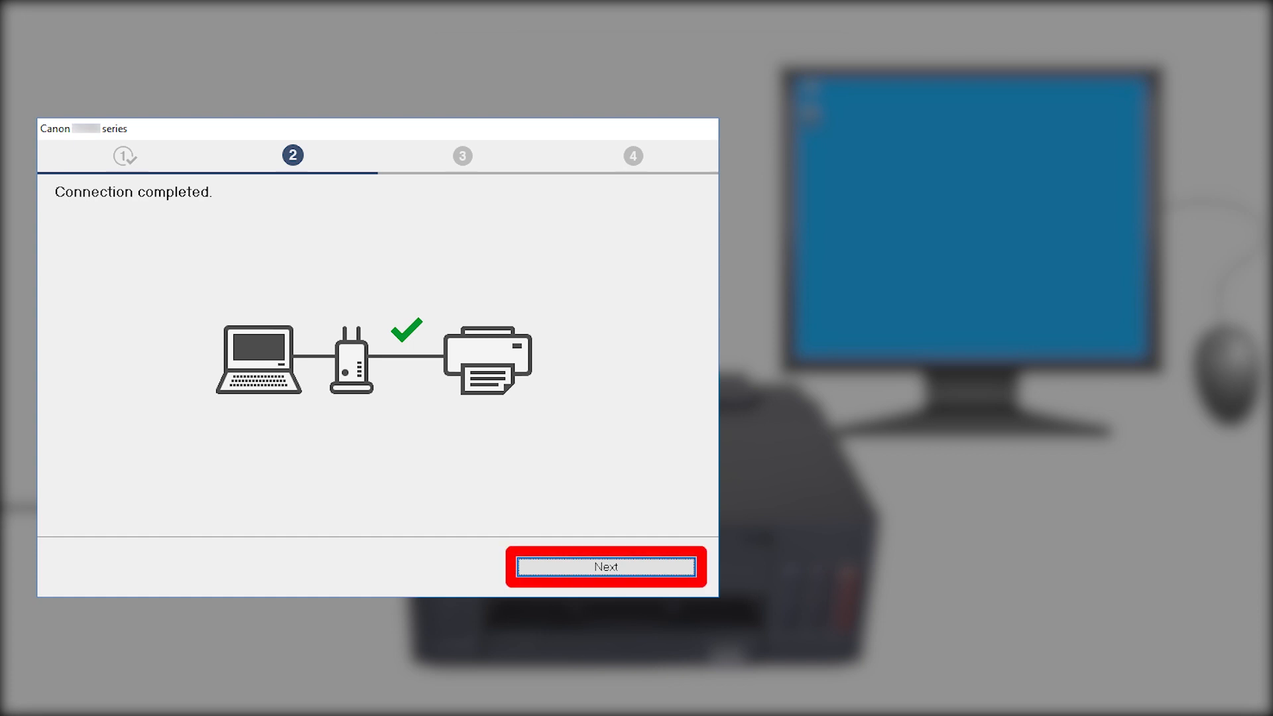
click(605, 567)
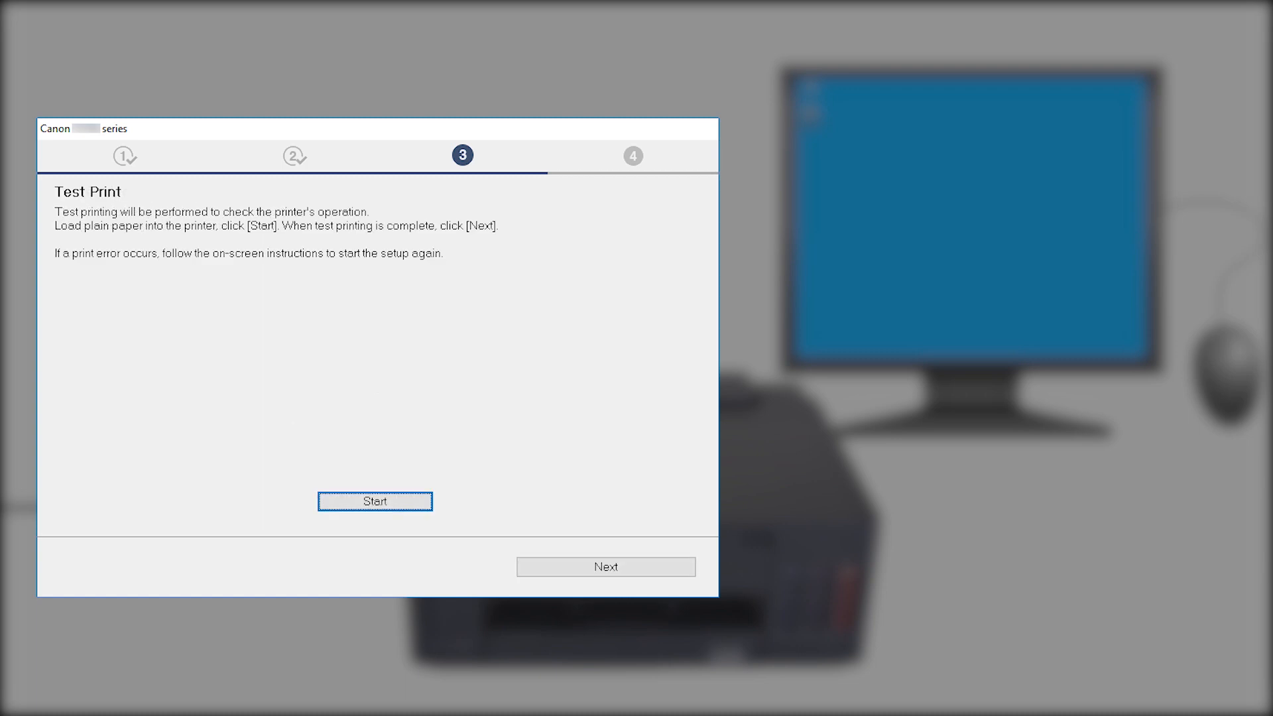
Step: Run a test print on plain paper and continue through Setup Complete
click(375, 501)
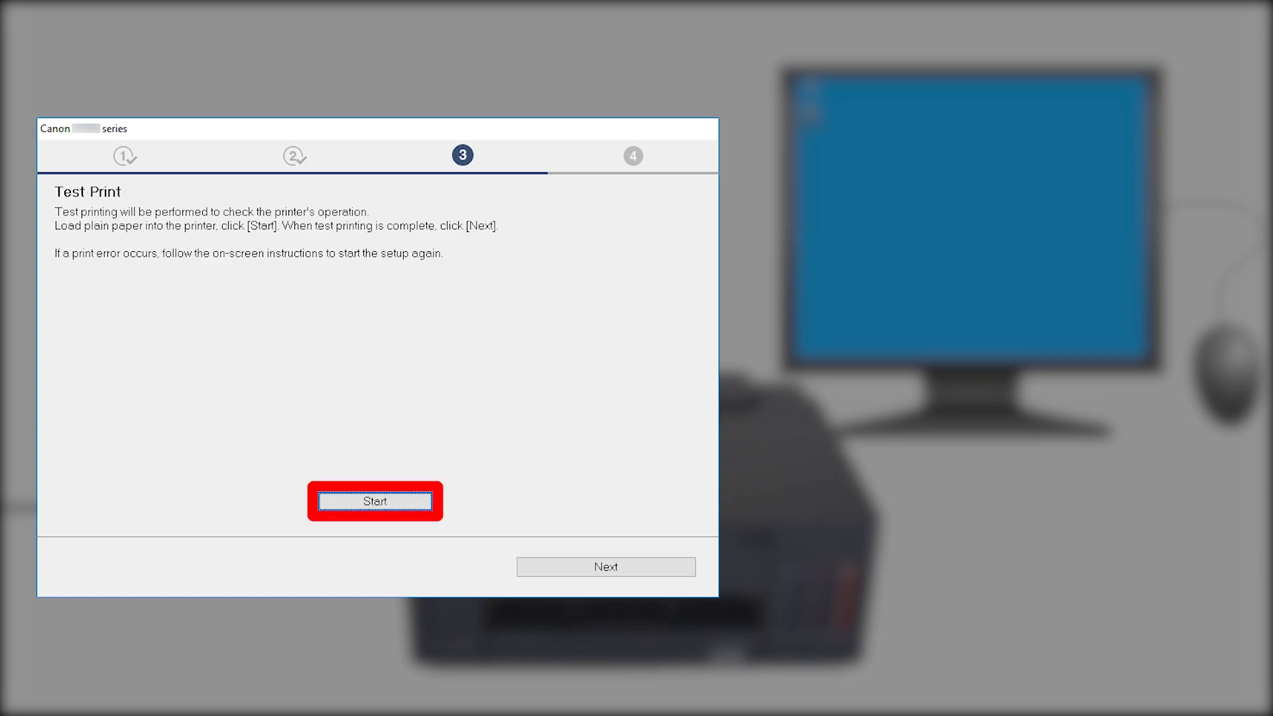
click(374, 501)
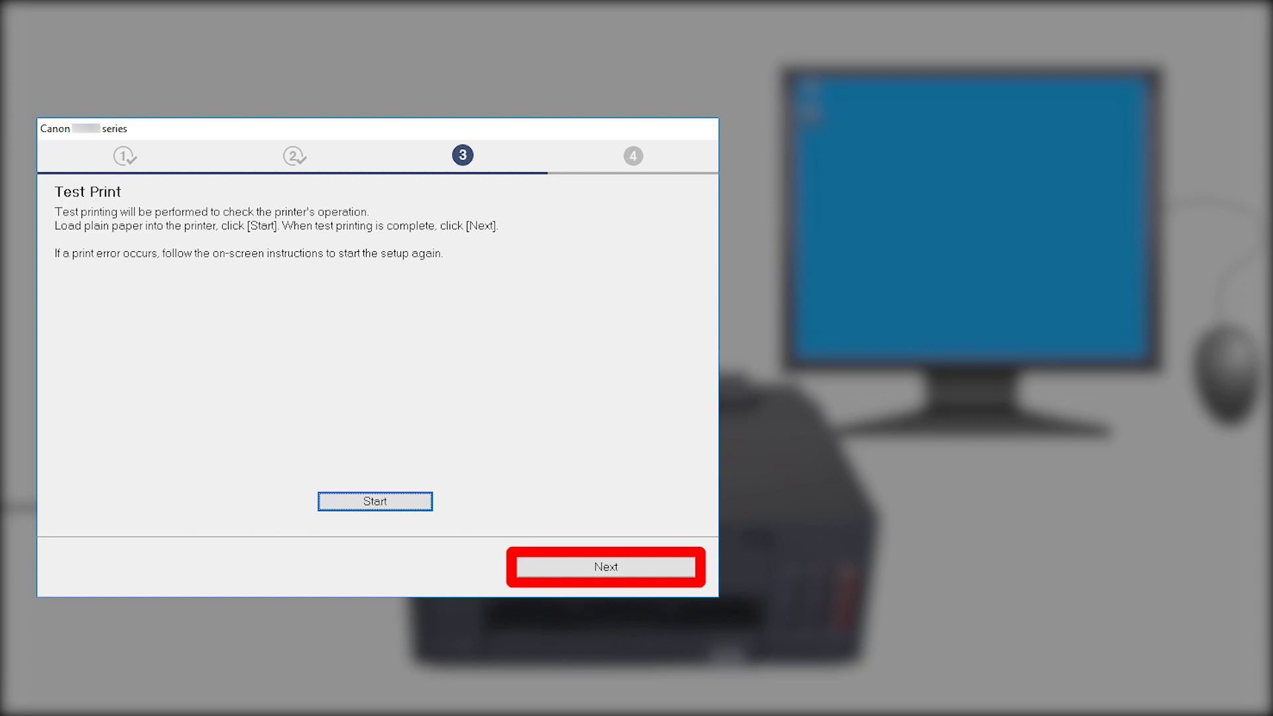
click(605, 567)
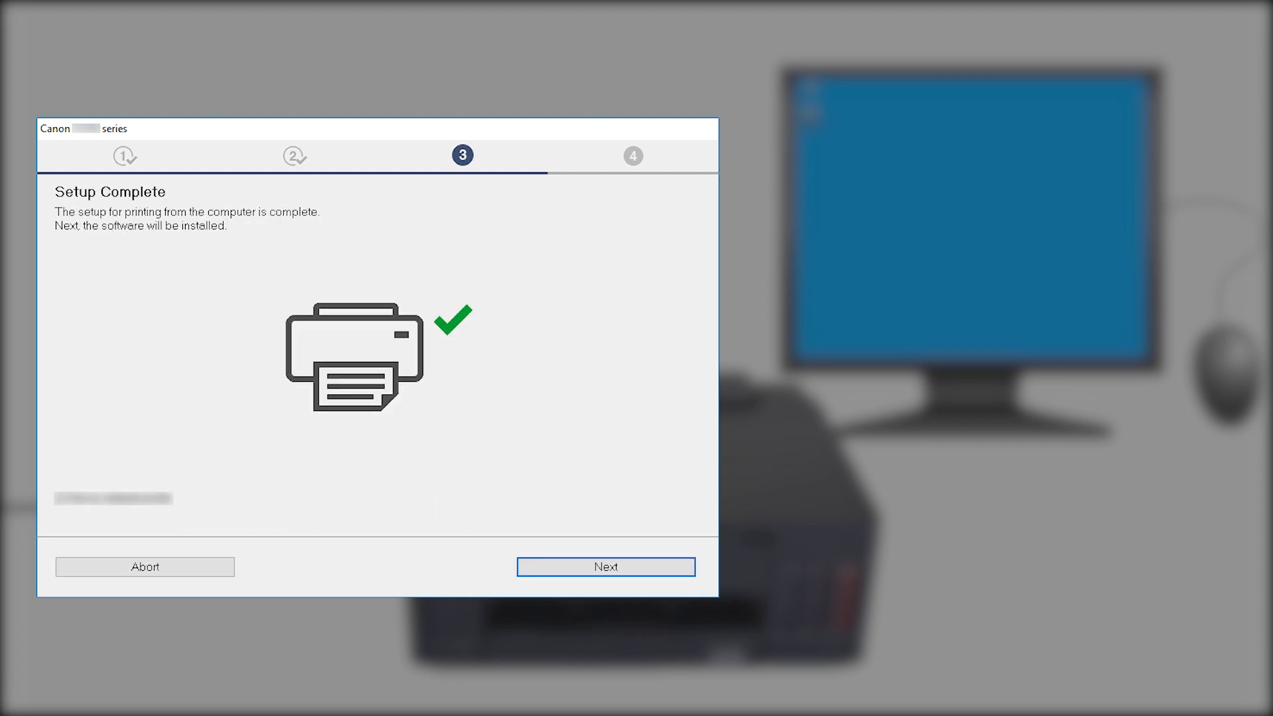
click(604, 565)
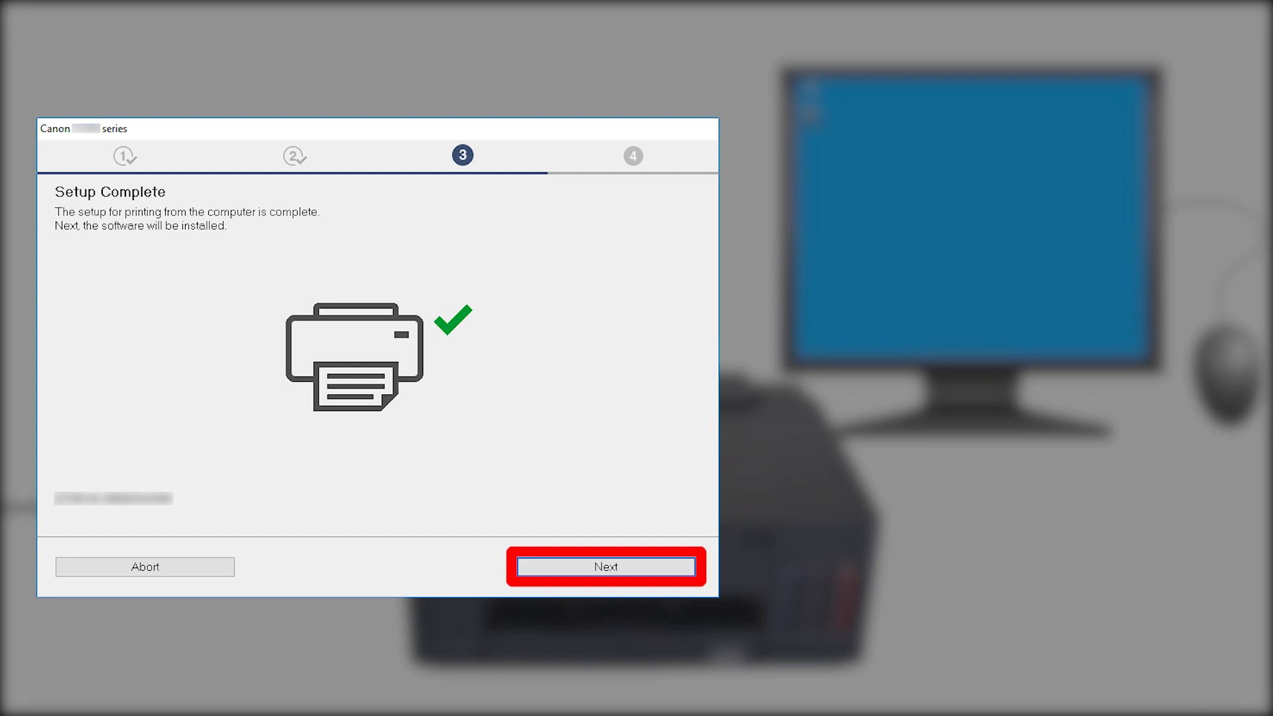
click(606, 565)
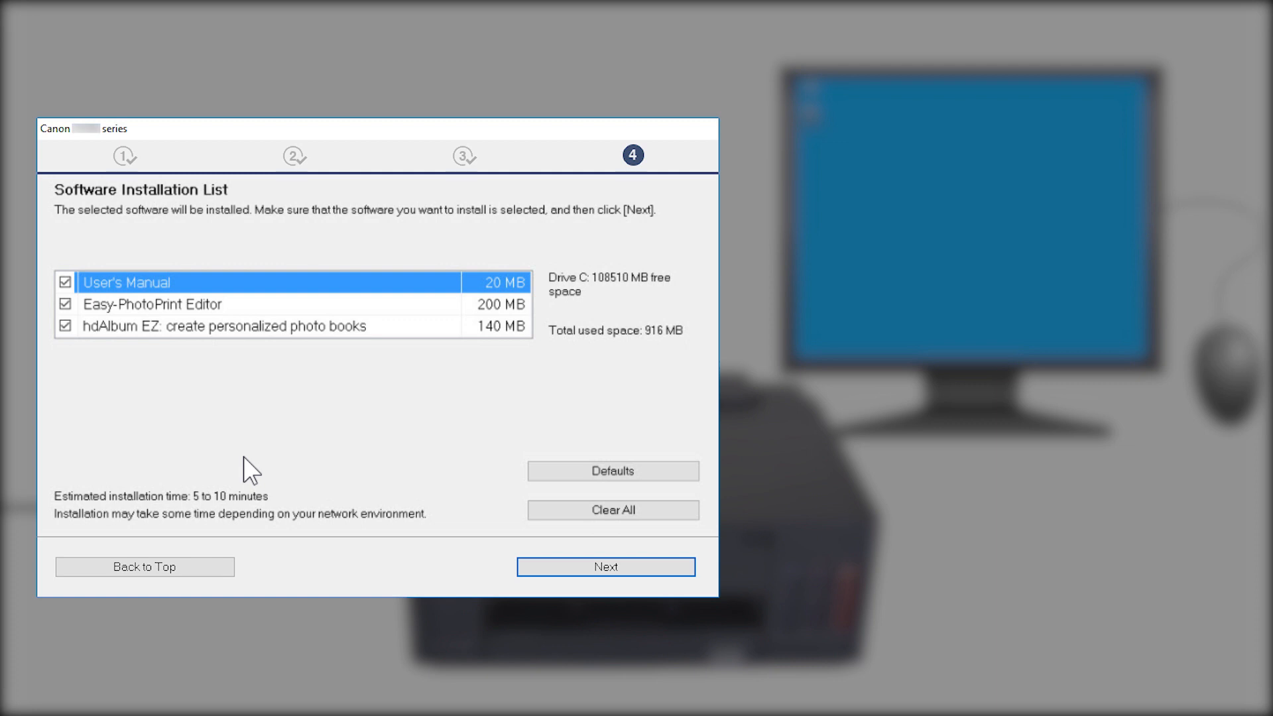
Step: Install the three checked software items and get past the Printer Registration screen
click(605, 565)
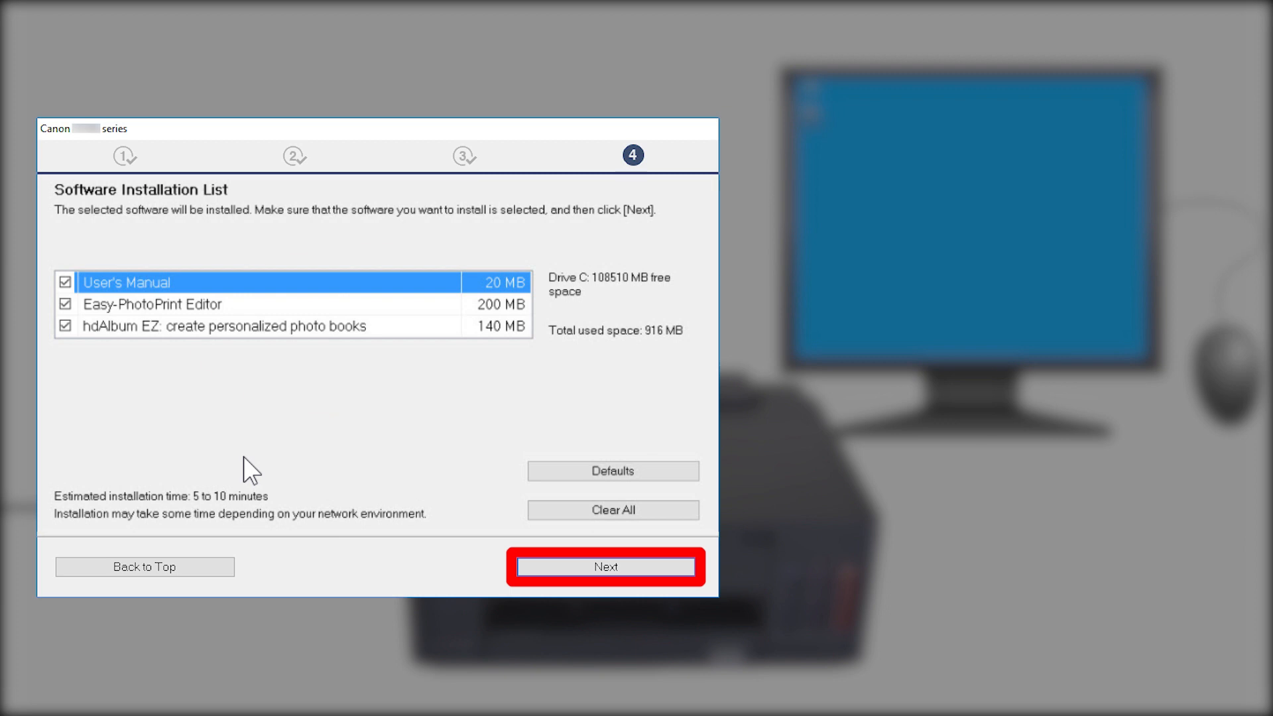
click(605, 567)
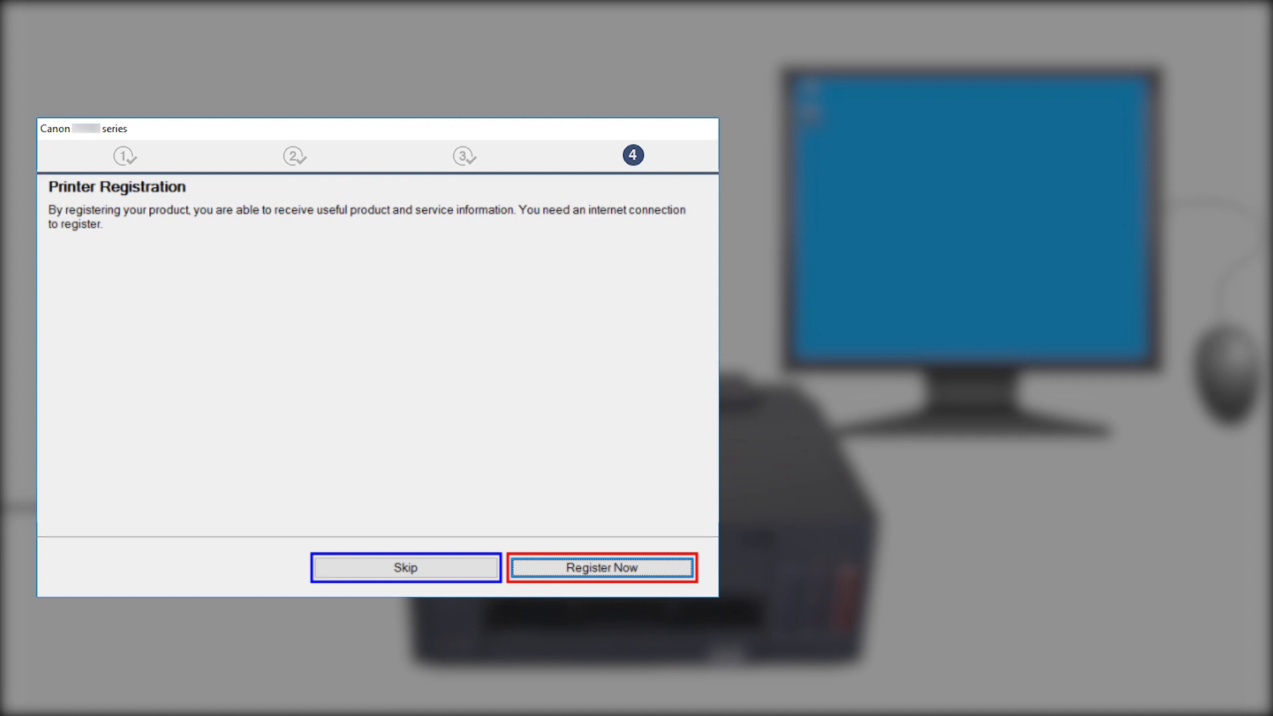
click(406, 567)
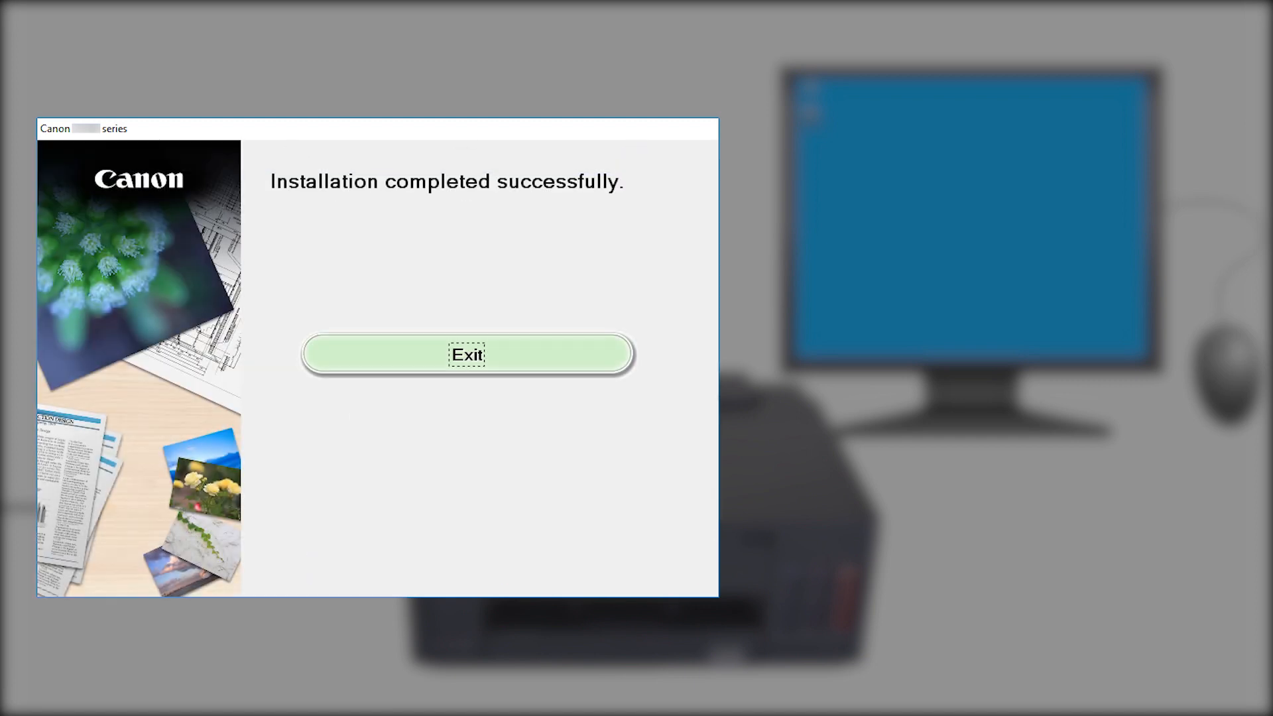